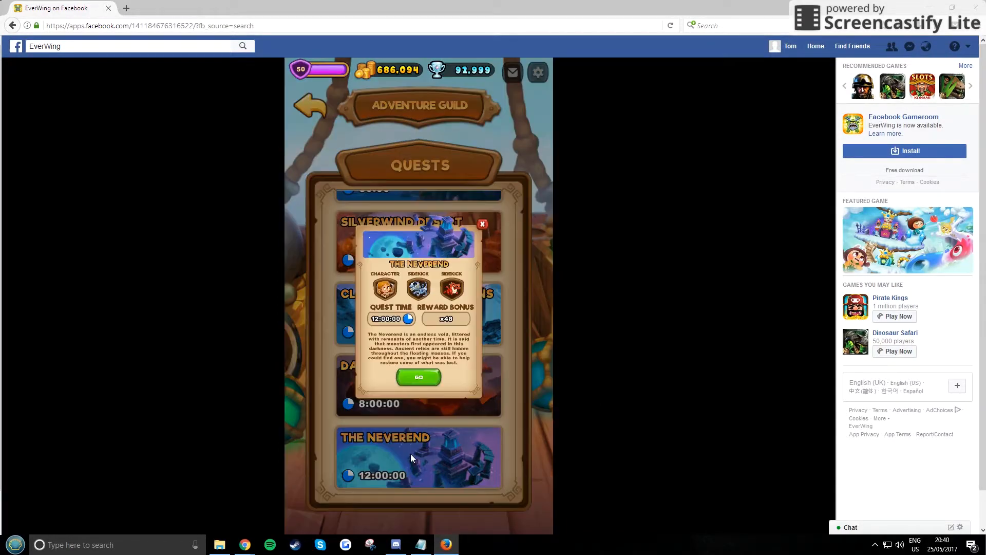
- Start The Neverend 24-hour quest with Fiona and two sidekicks
left_click(419, 377)
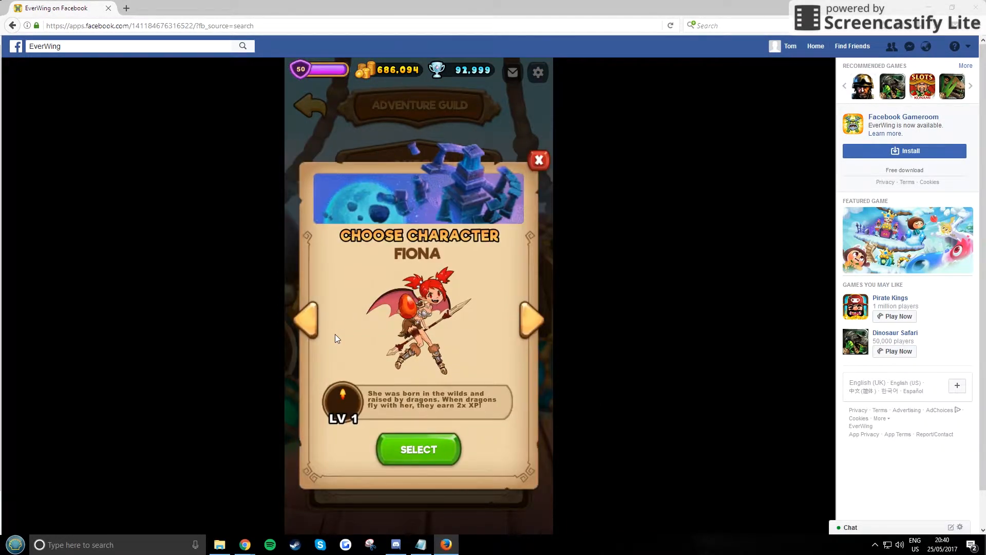
mouse_move(402, 454)
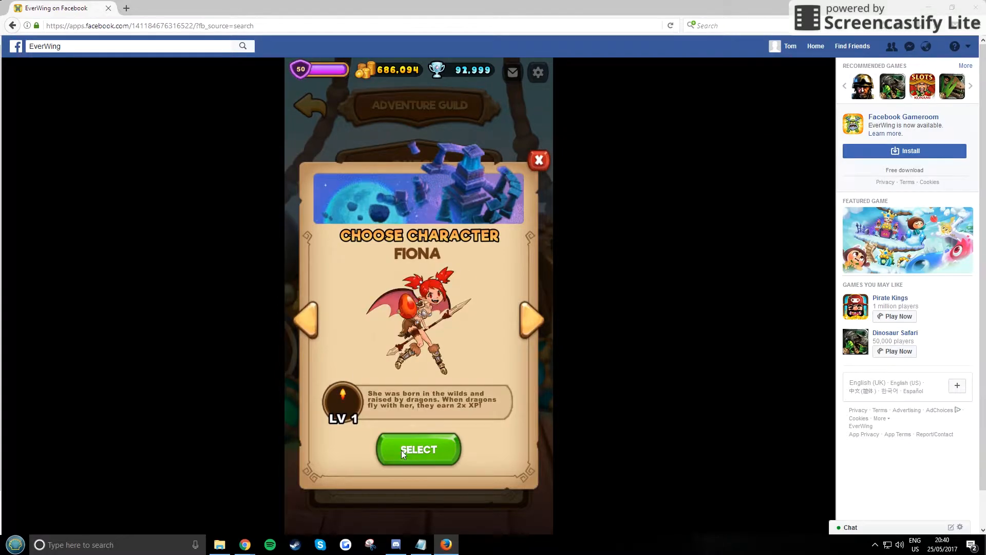
left_click(419, 449)
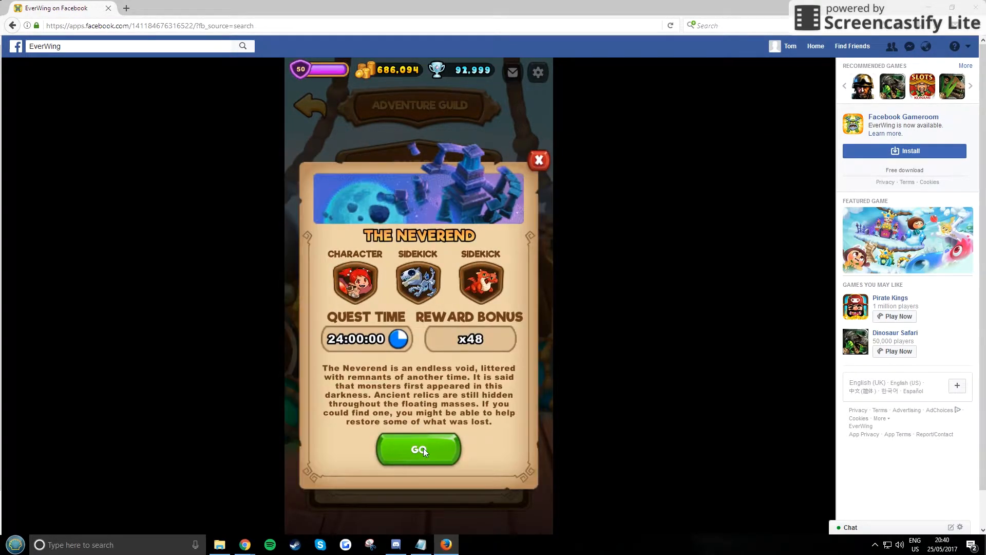
left_click(418, 449)
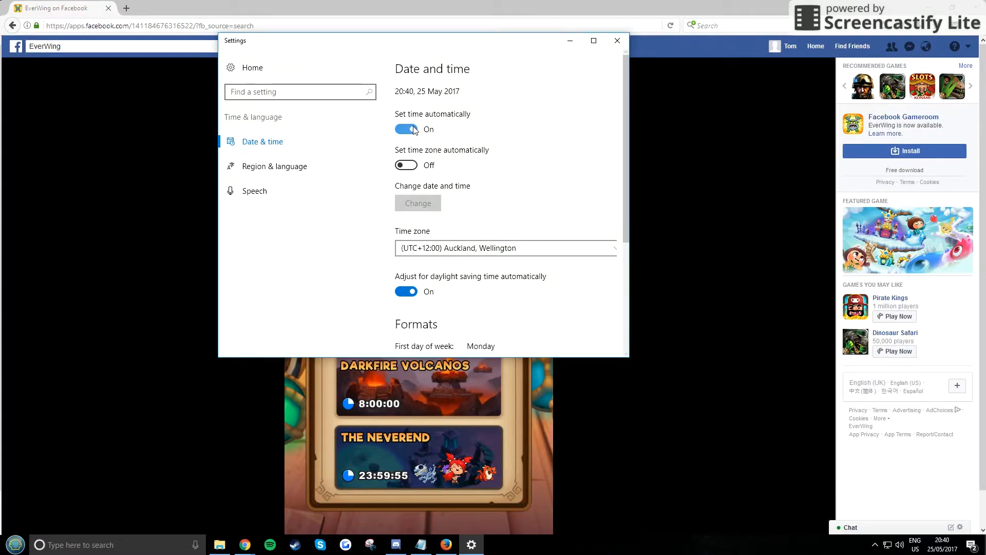
- Disable automatic time and set the Windows date manually to 27 May 2017
left_click(418, 202)
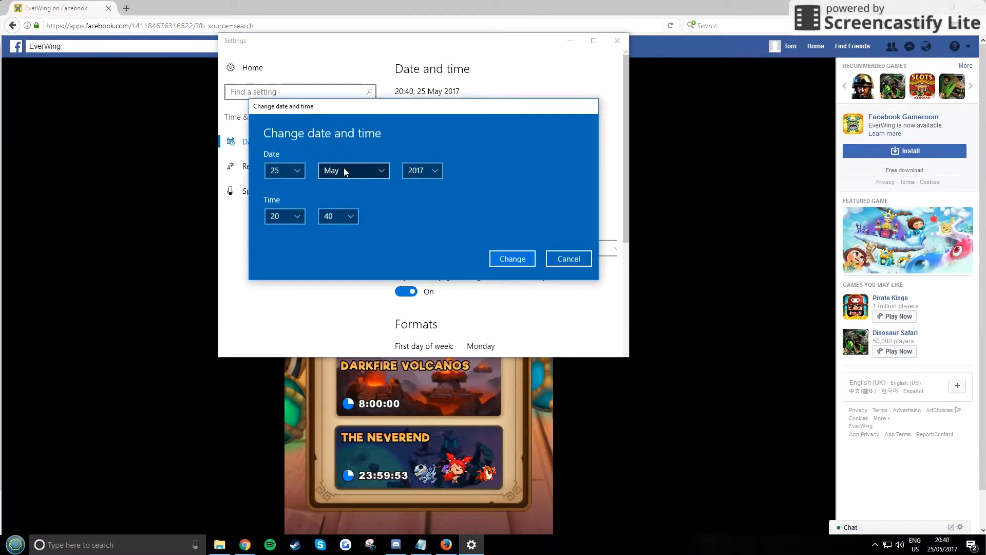
mouse_move(537, 246)
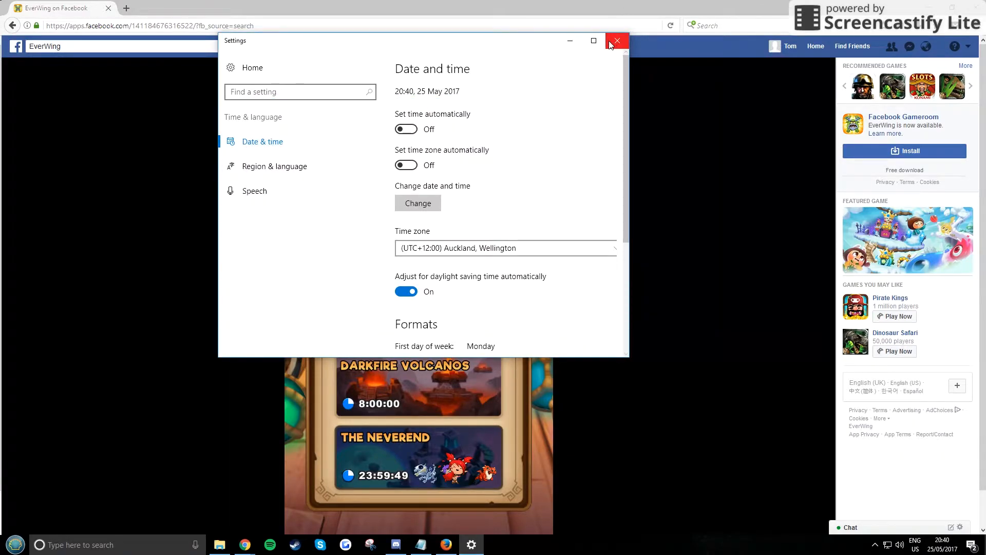
left_click(418, 203)
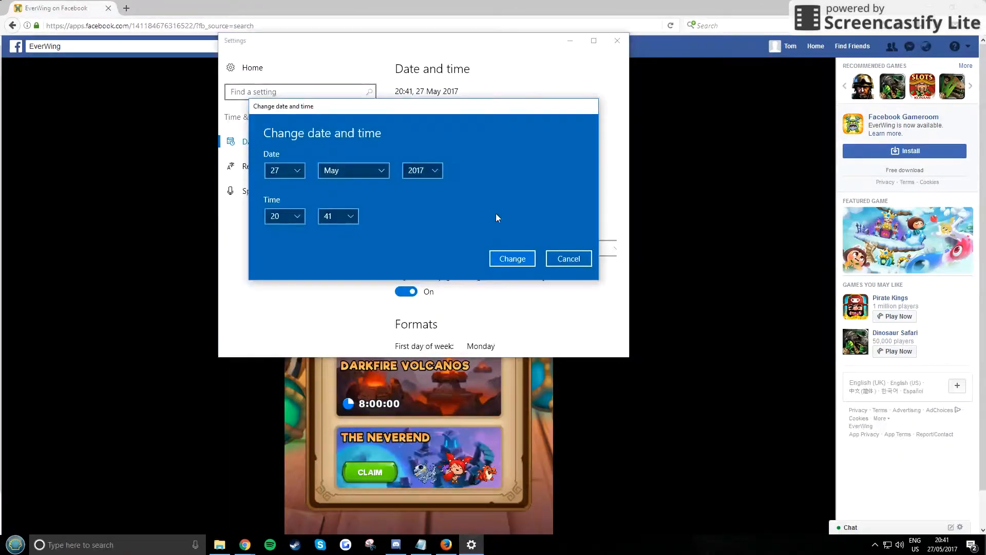
left_click(568, 259)
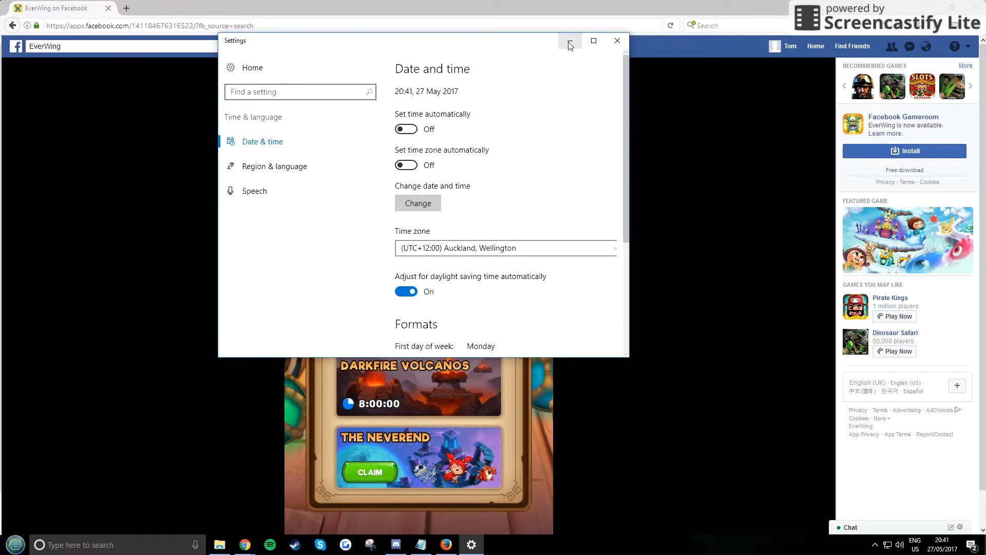
left_click(618, 40)
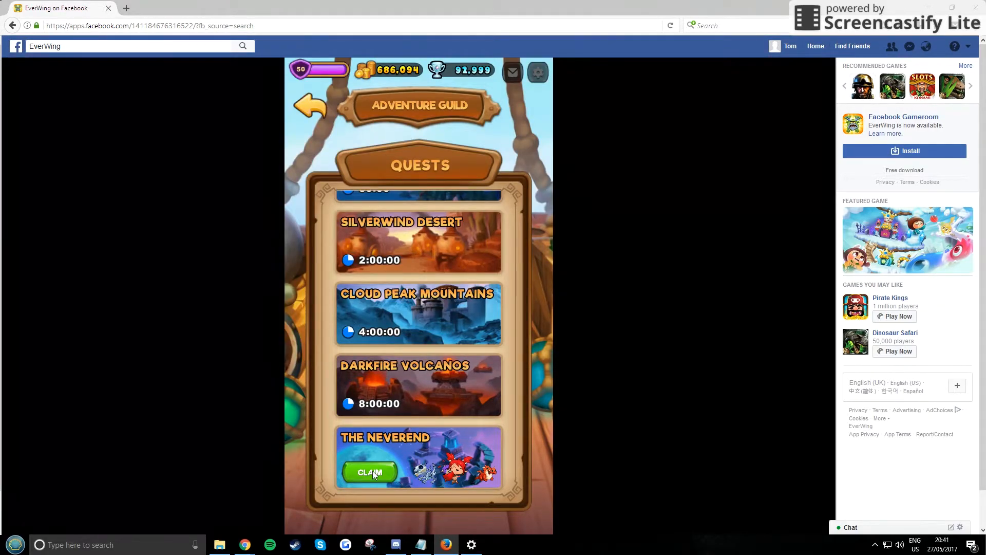
- Claim The Neverend quest rewards, bringing gold to 705,381, and dismiss the results
left_click(370, 472)
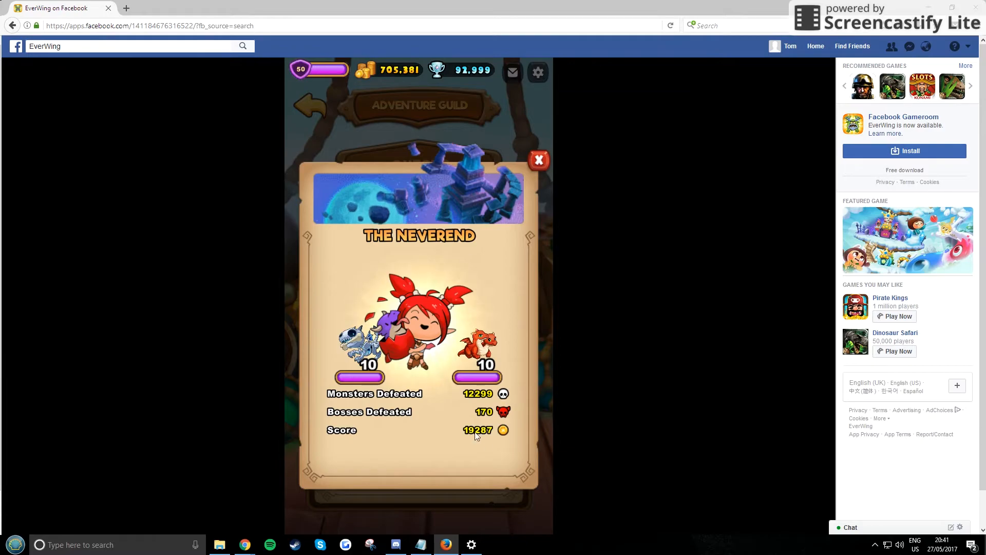
mouse_move(493, 123)
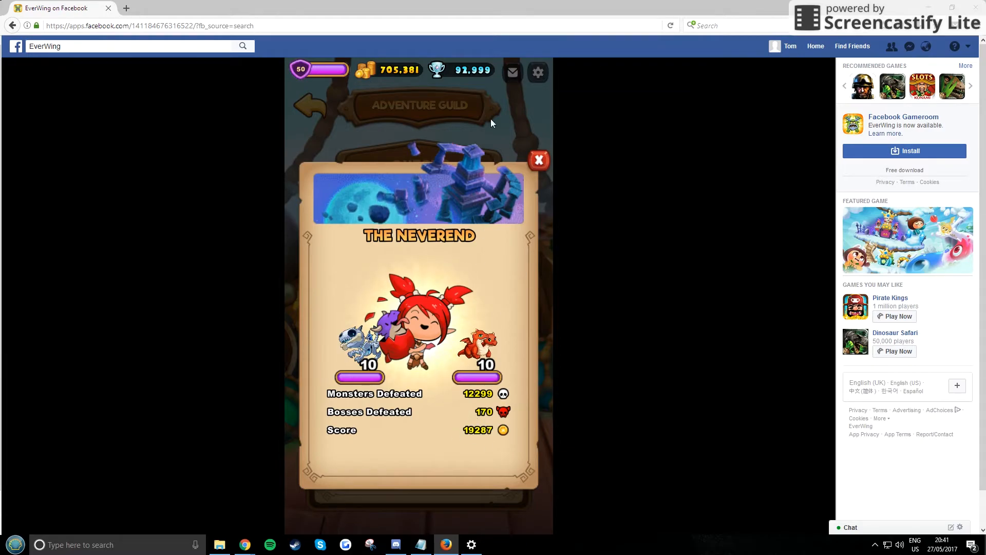
left_click(538, 161)
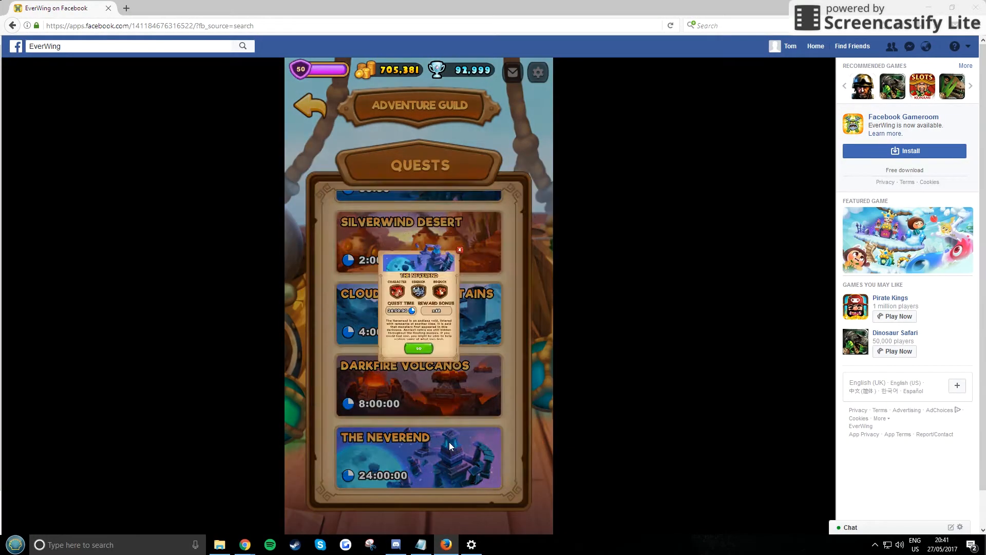
- Resend the same team on The Neverend, restarting its 24-hour timer
left_click(459, 249)
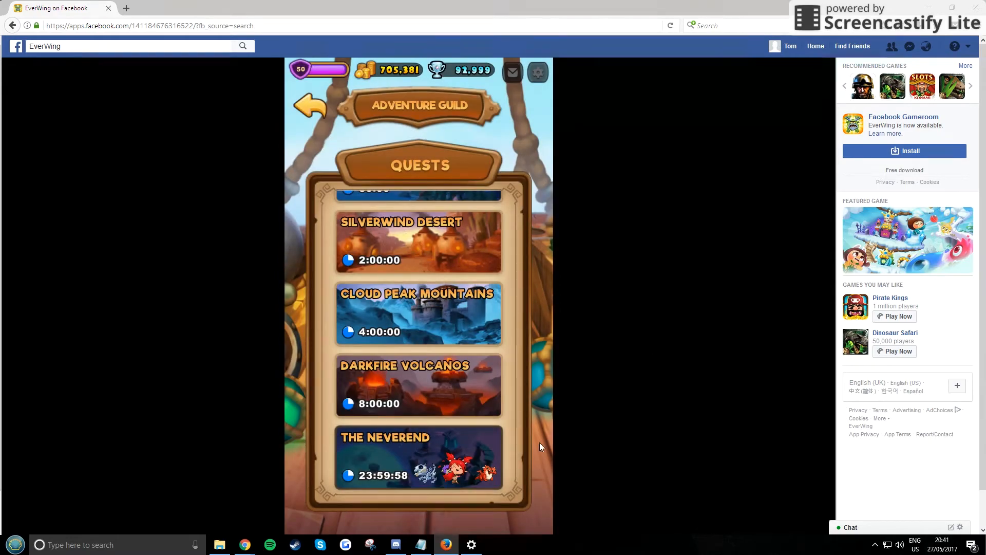
mouse_move(456, 385)
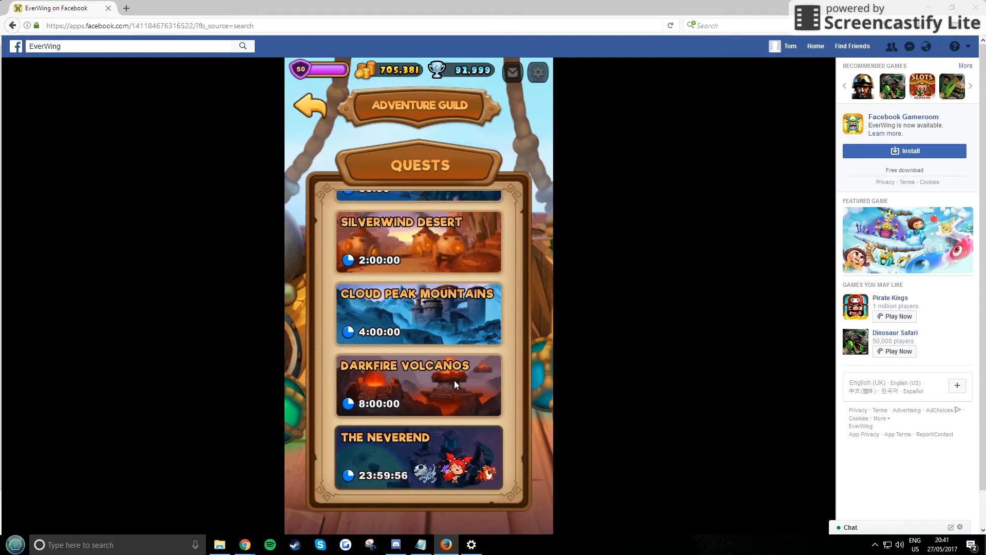
mouse_move(392, 512)
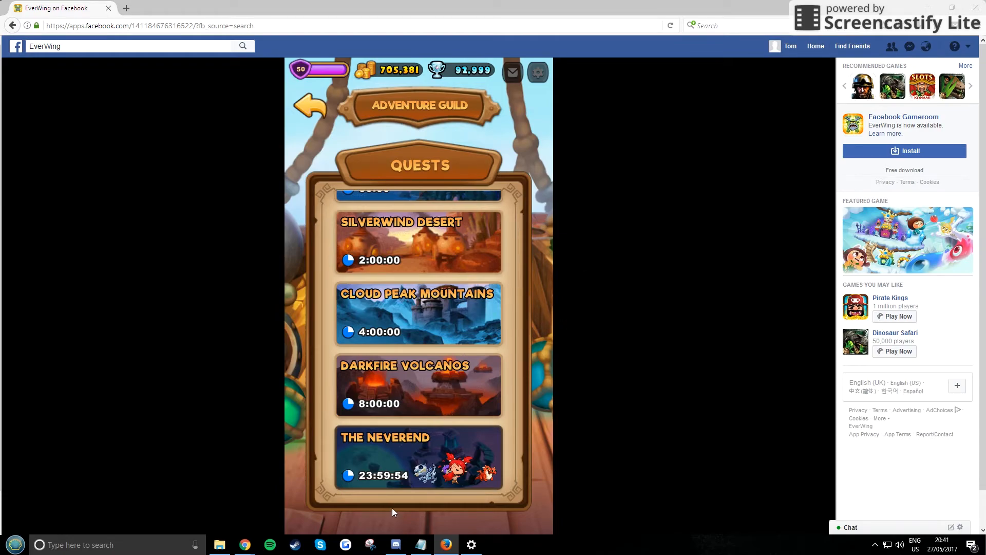